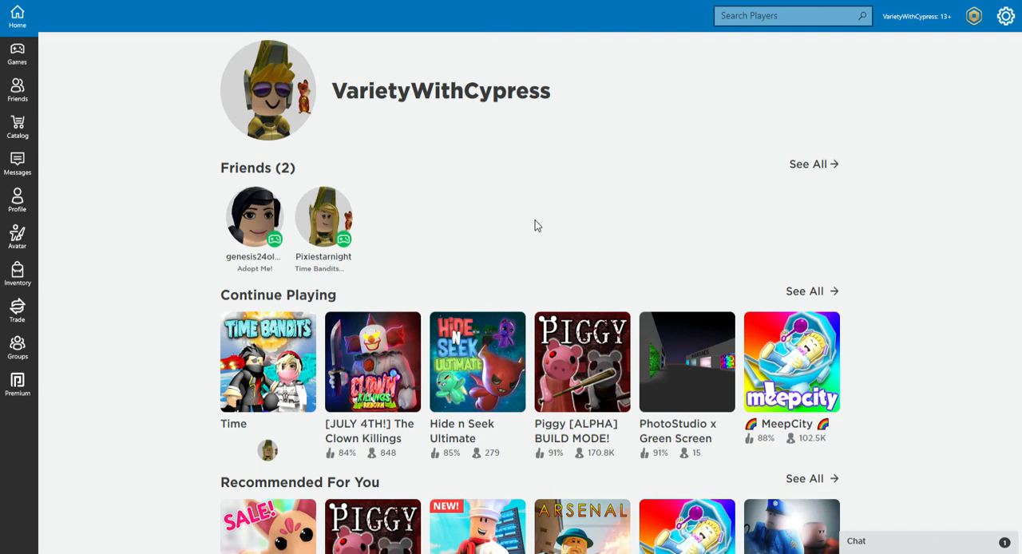
pyautogui.moveTo(217, 14)
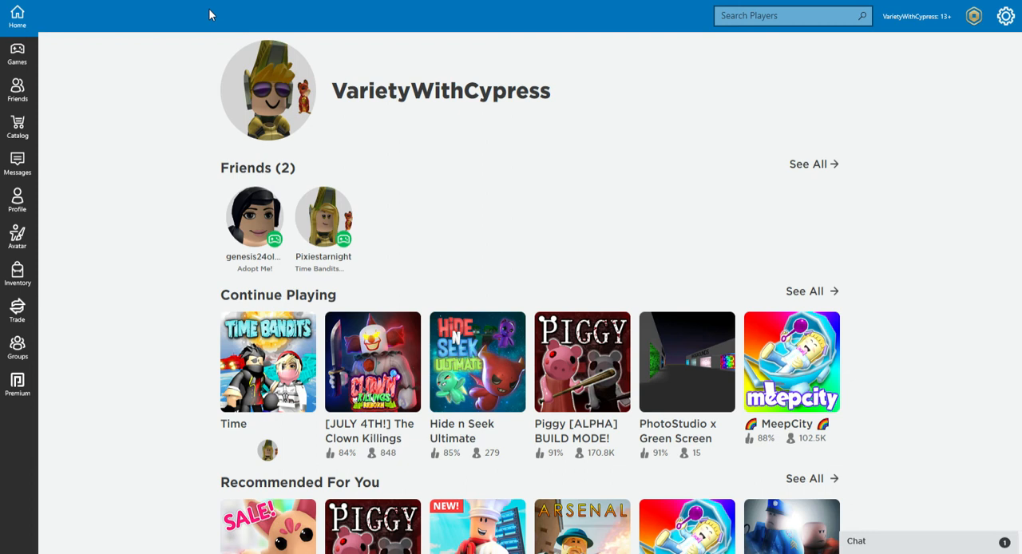
pyautogui.moveTo(220, 15)
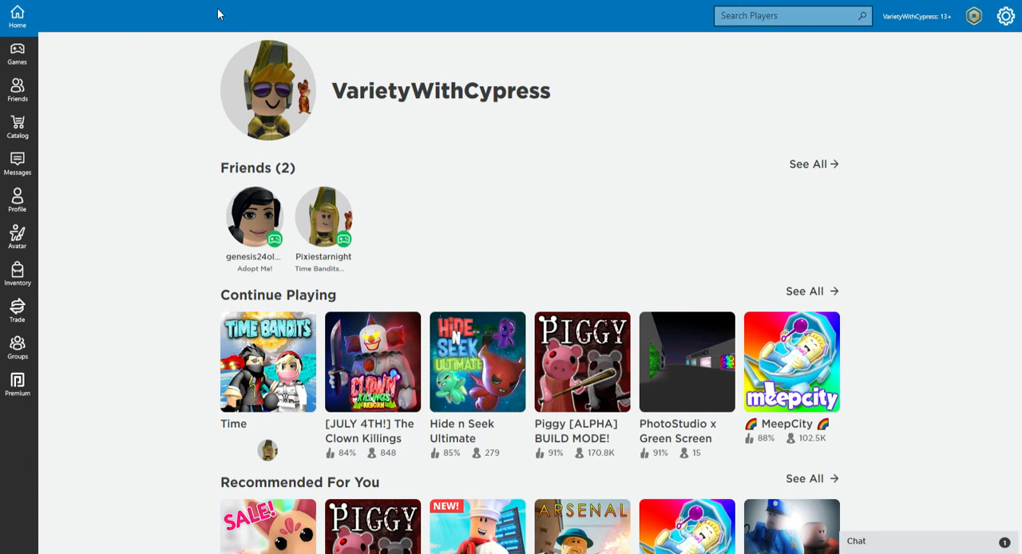
pyautogui.moveTo(215, 12)
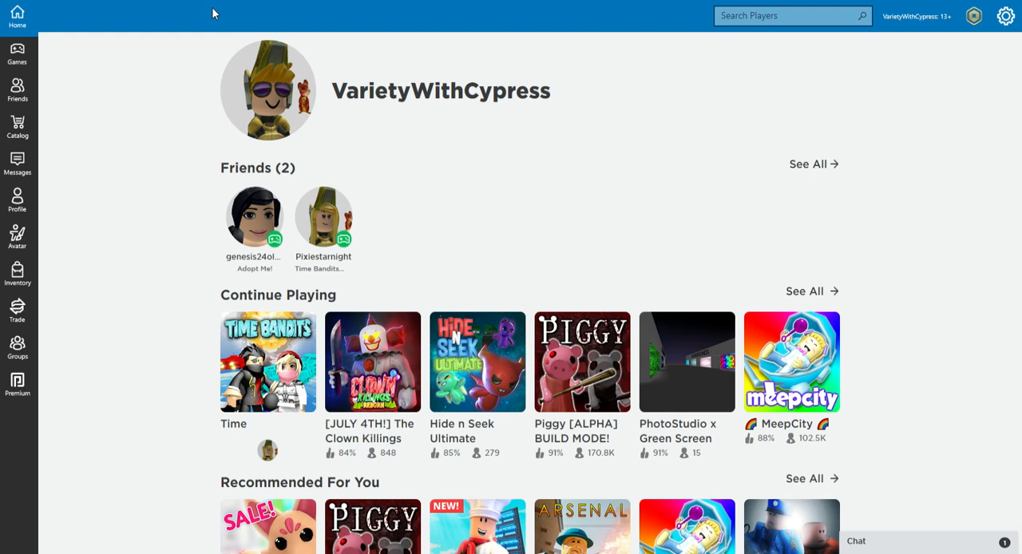
pyautogui.moveTo(214, 13)
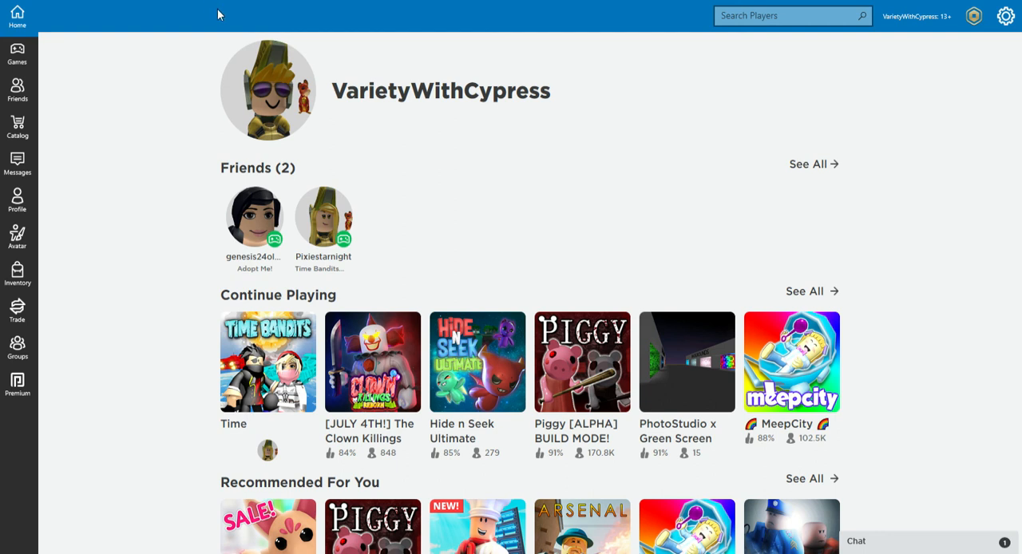
pyautogui.moveTo(945, 78)
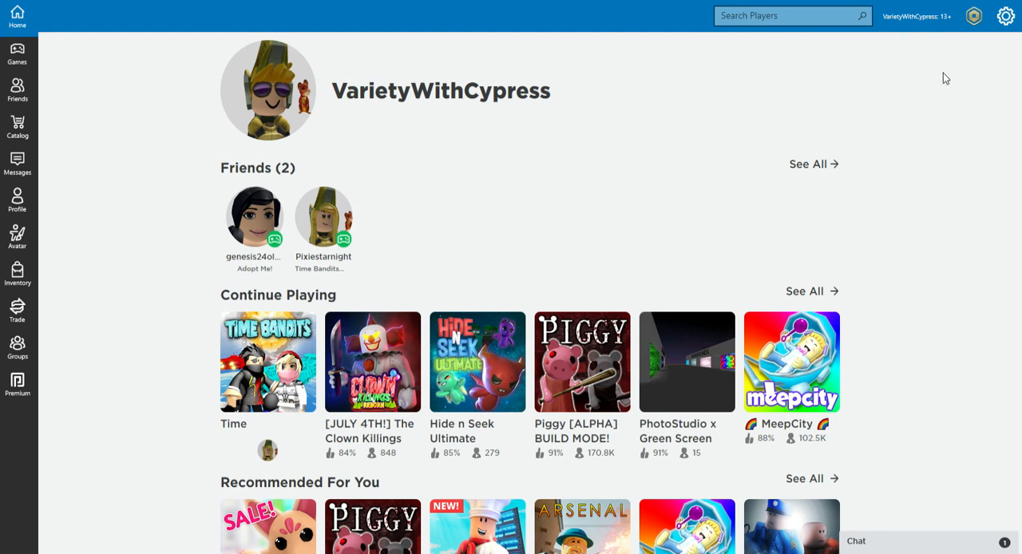